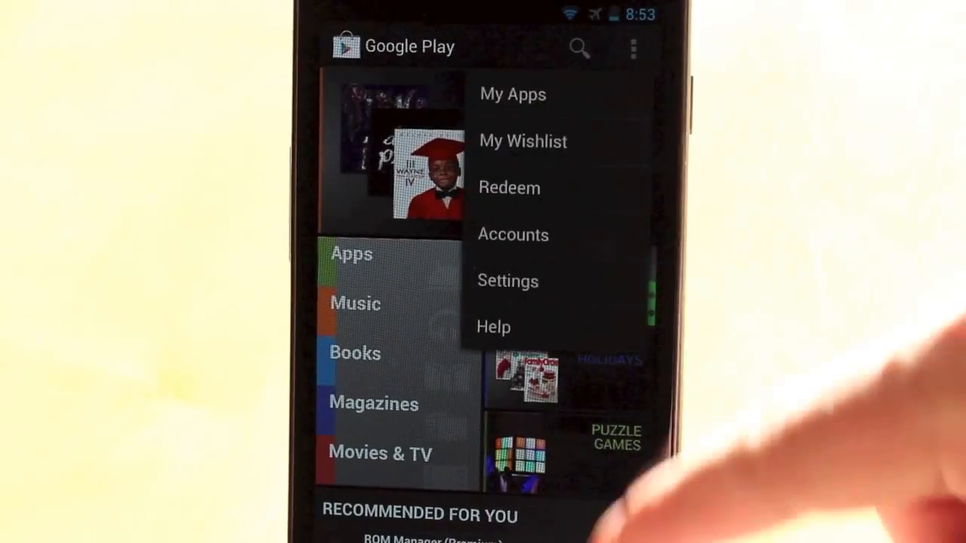
Open My Apps from the Play Store overflow menu to list installed and updatable apps.
click(512, 93)
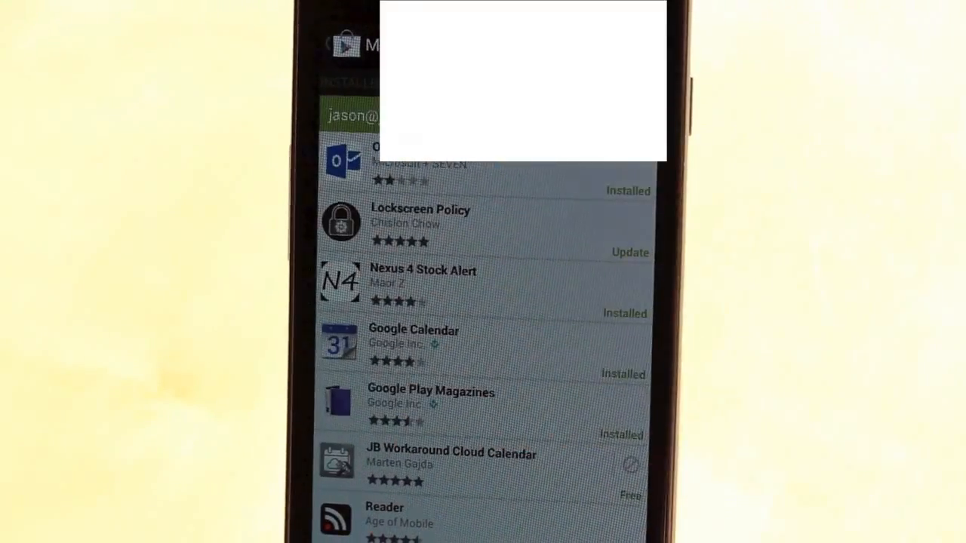
Scroll the ALL list to Quickable Marketplace and request its removal from My Apps.
scroll(up, 3)
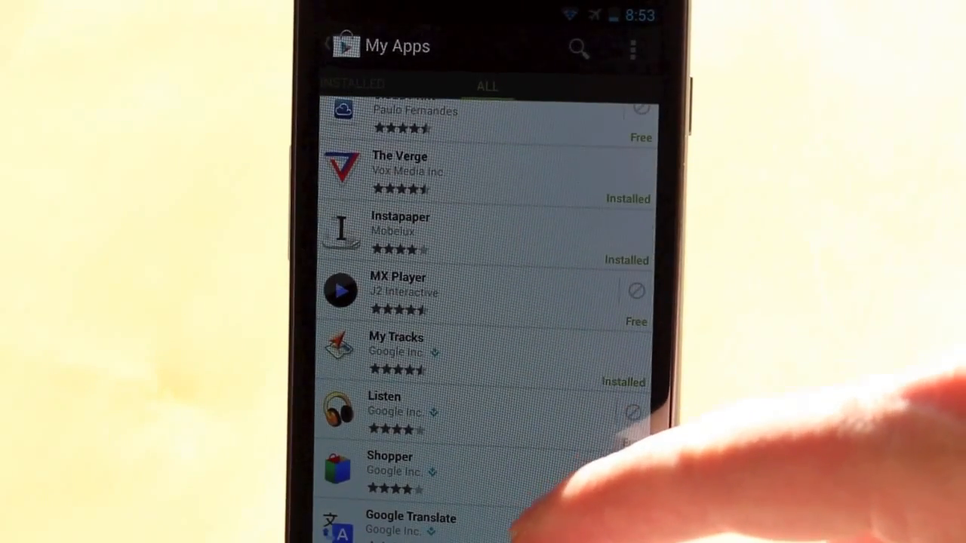
scroll(up, 3)
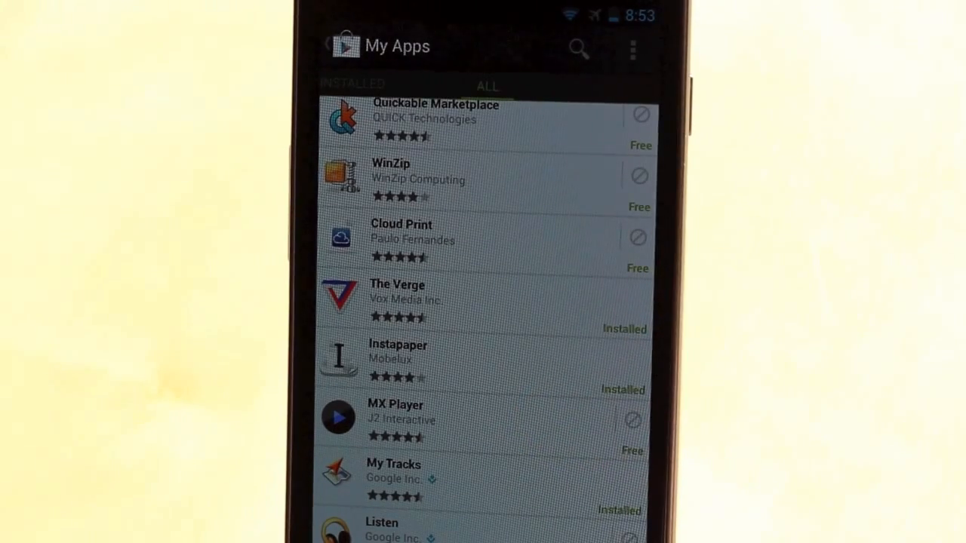
scroll(down, 3)
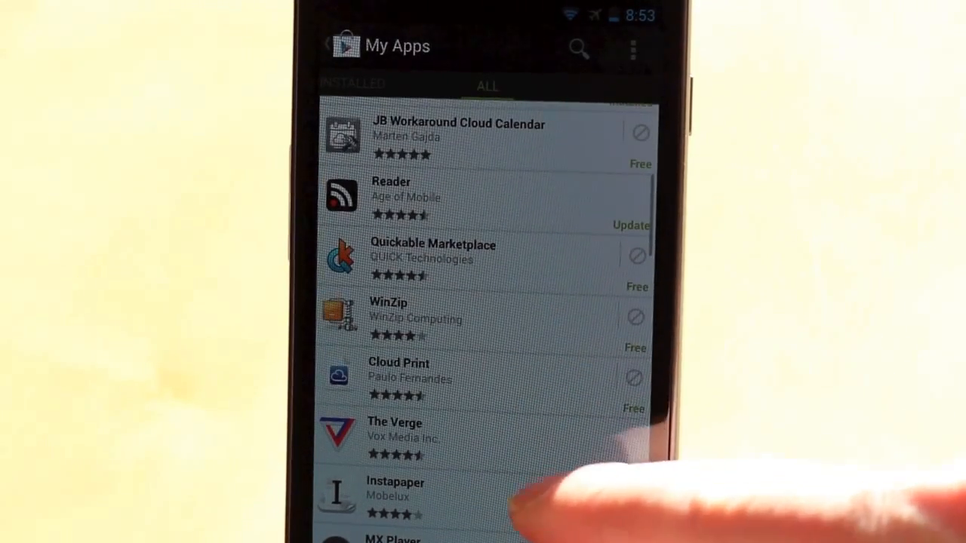
click(636, 256)
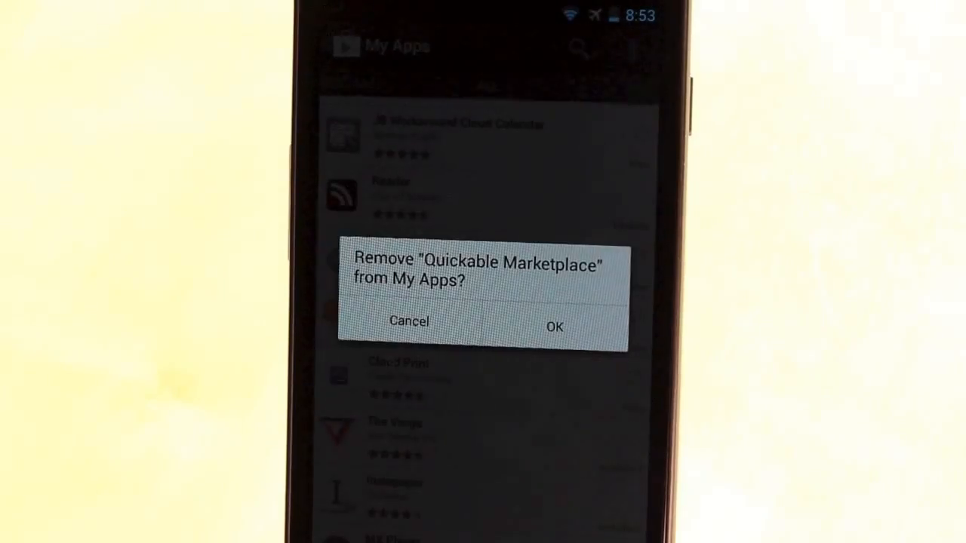